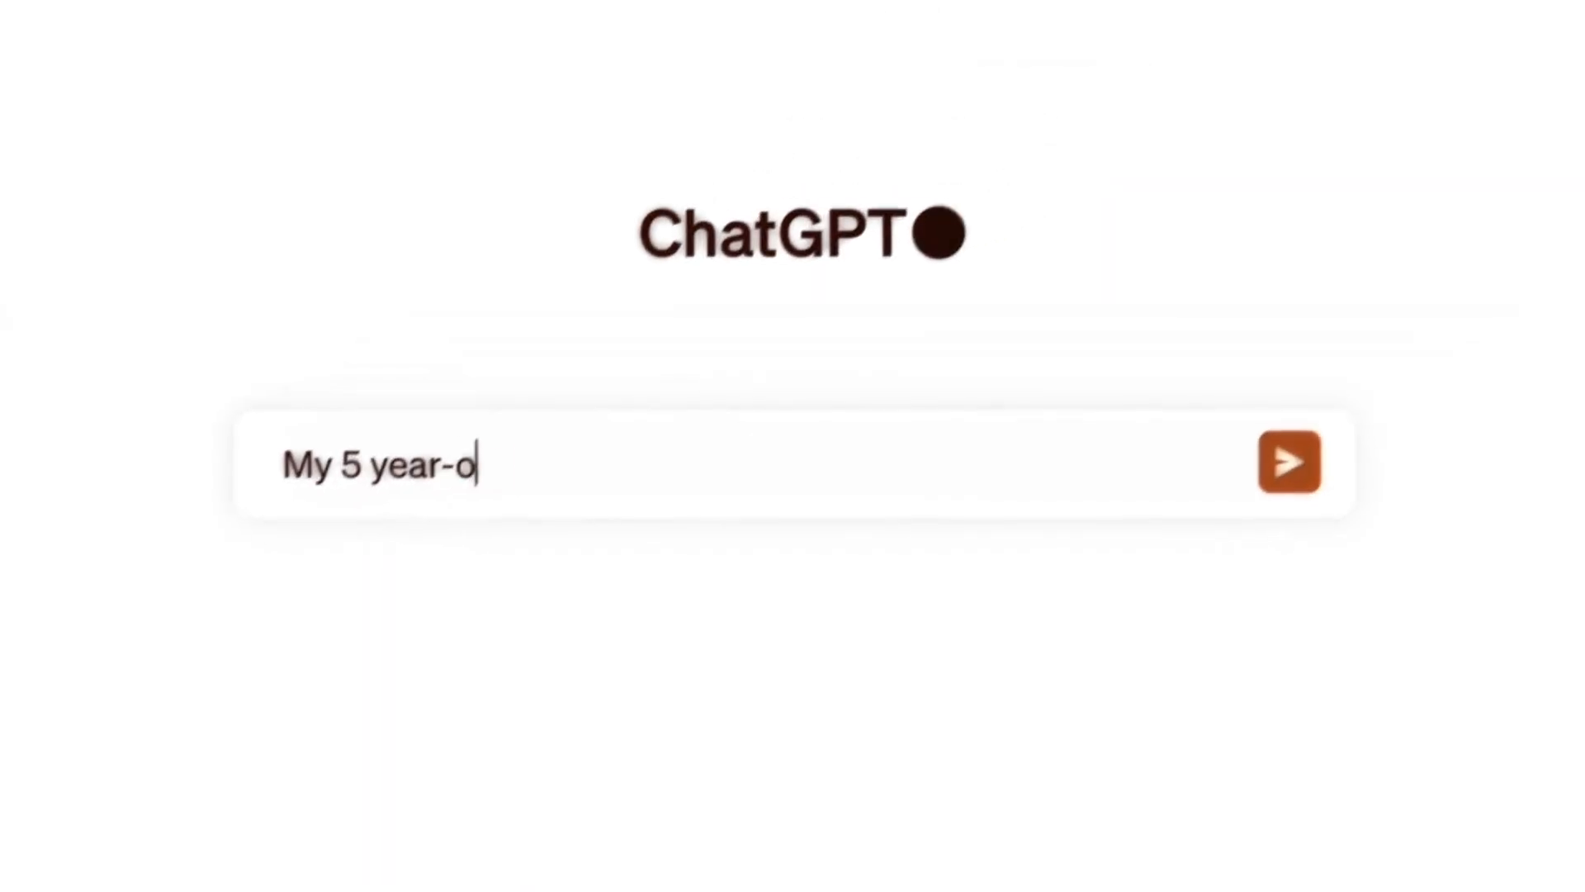
# Type the prompt 'My 5 year-old keeps talking about a "super-d…' into ChatGPT and send it
pyautogui.write('ld keeps talking about a "super-d')
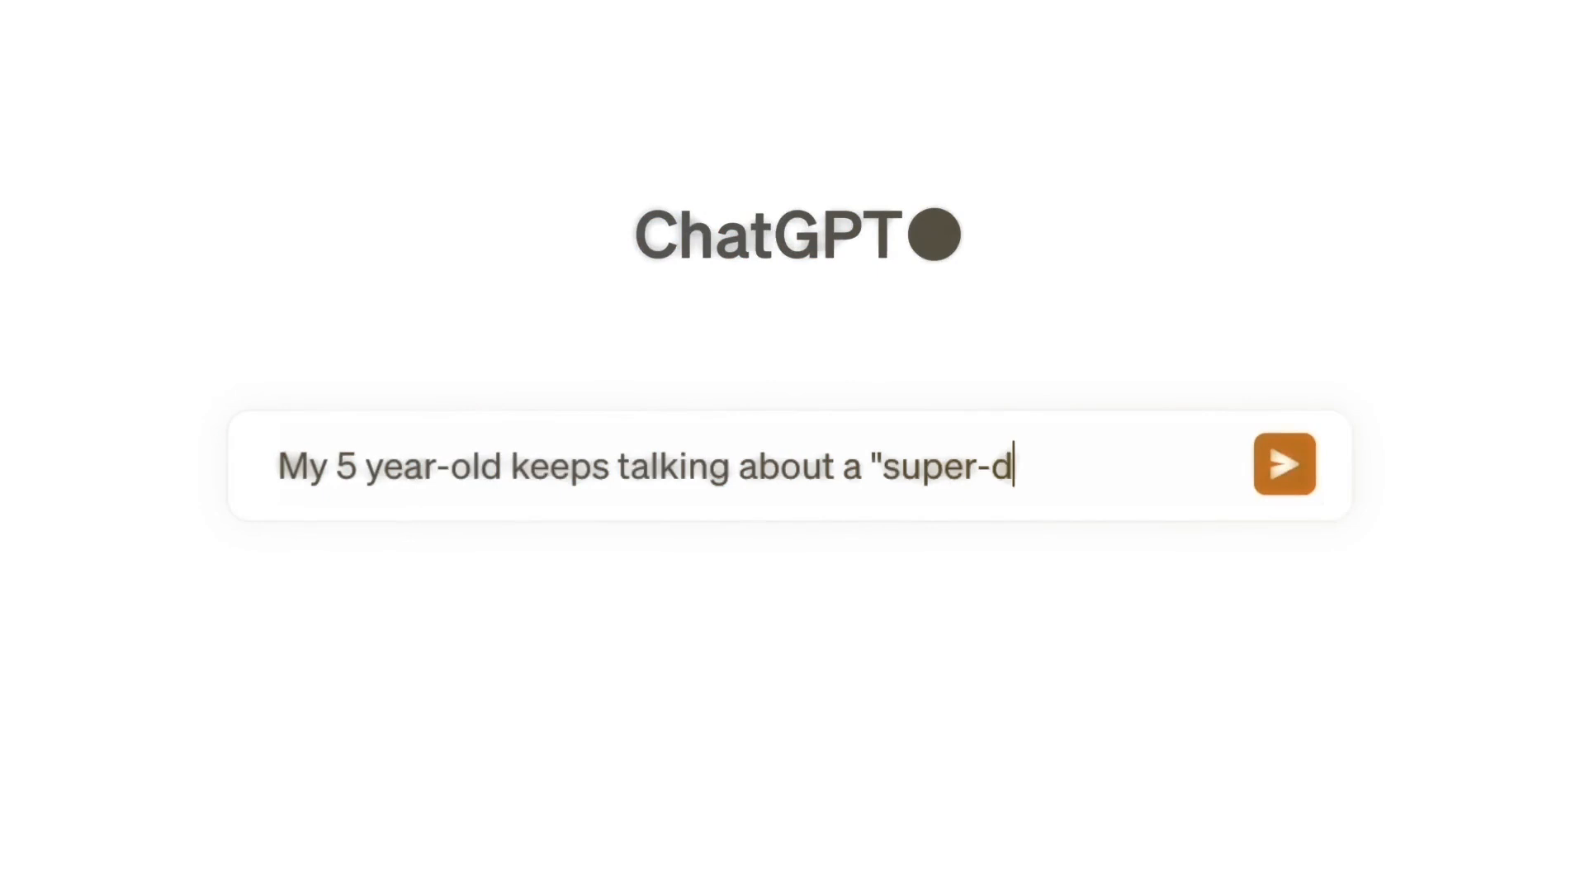
pyautogui.click(1284, 464)
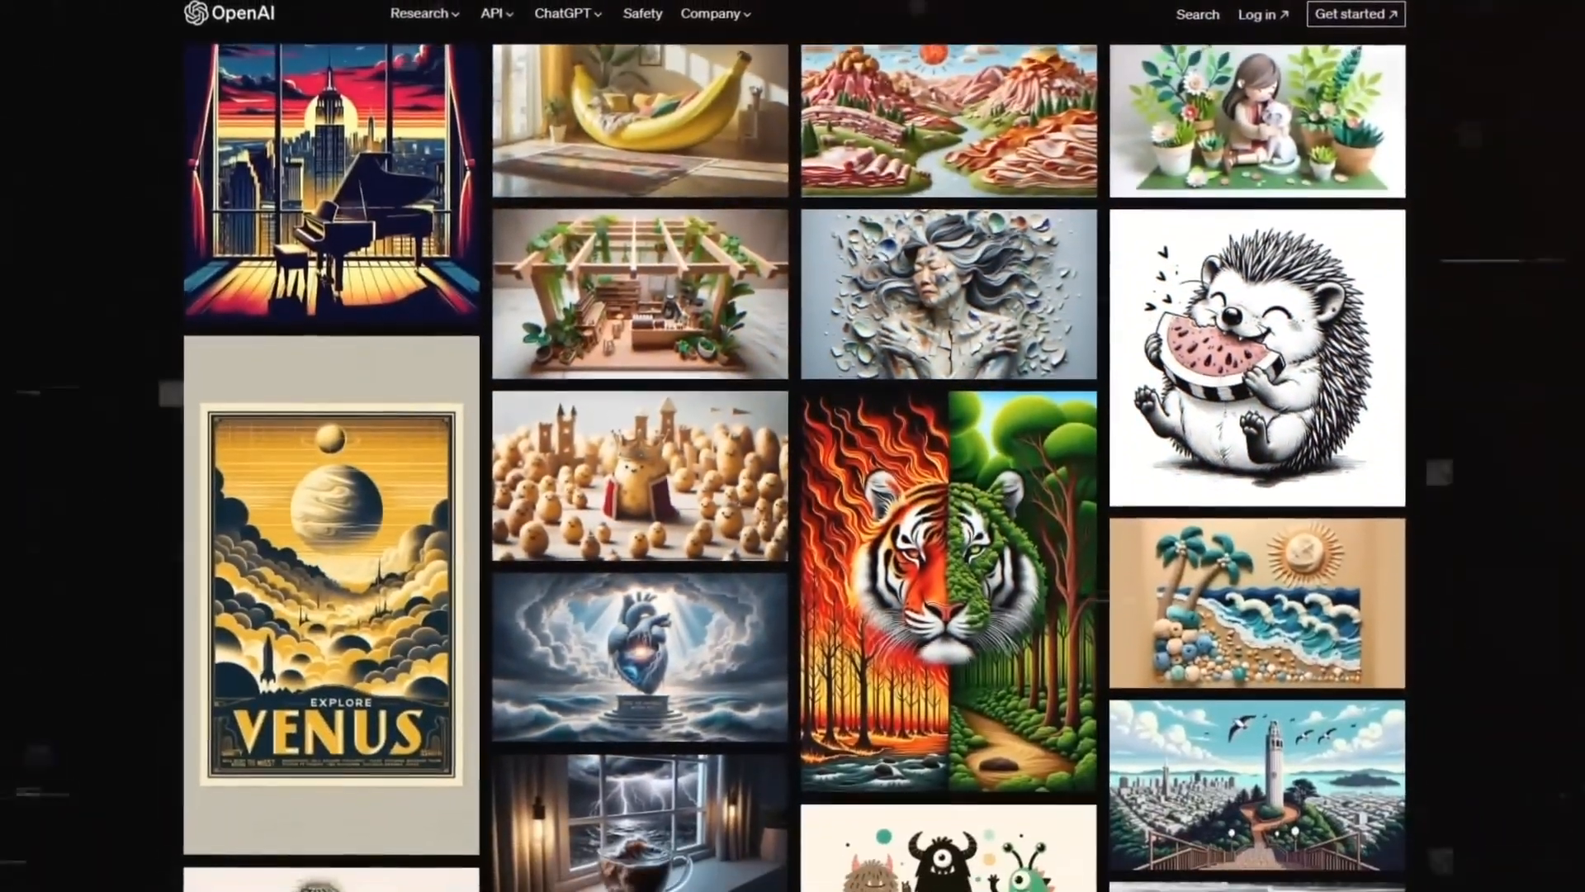
pyautogui.scroll(-3)
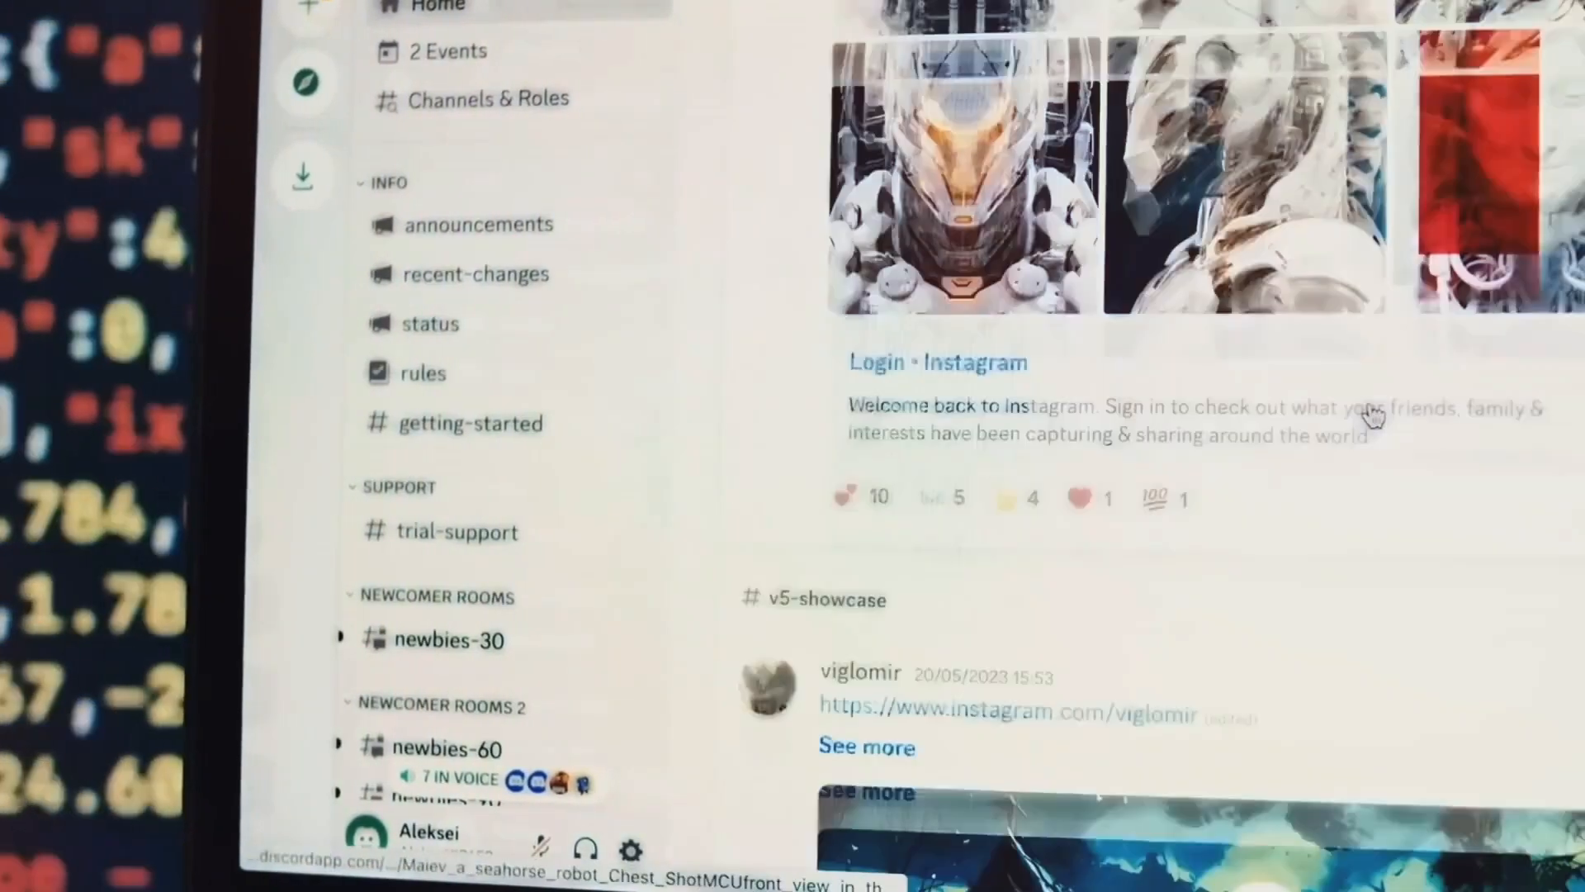
pyautogui.scroll(-3)
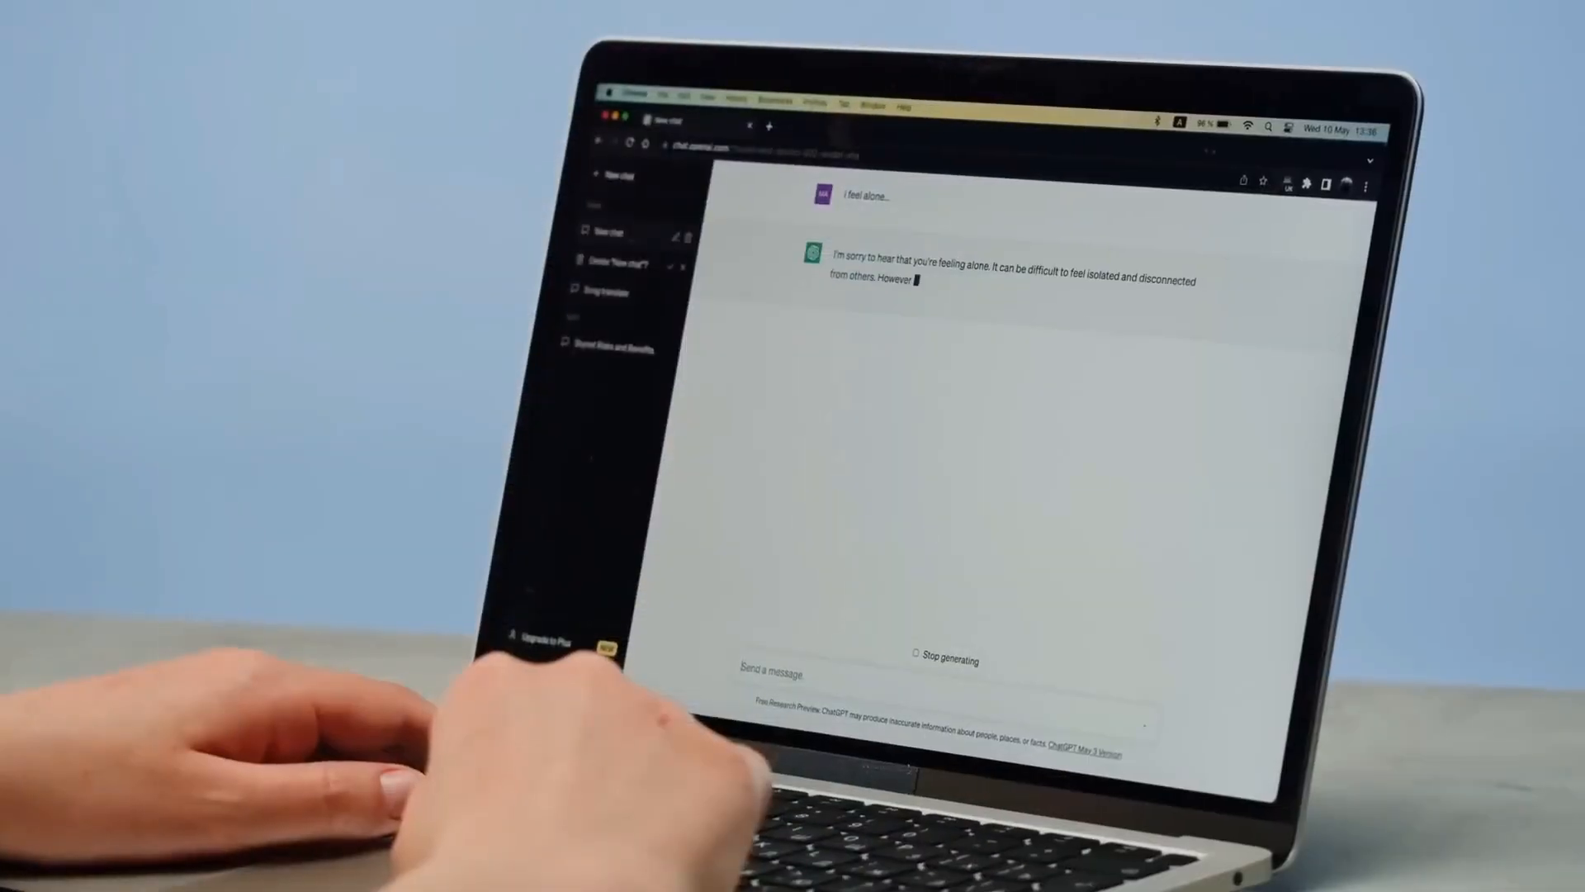
# Begin typing 'Tell me a st…' into ChatGPT's message box
pyautogui.write('Tell me a st')
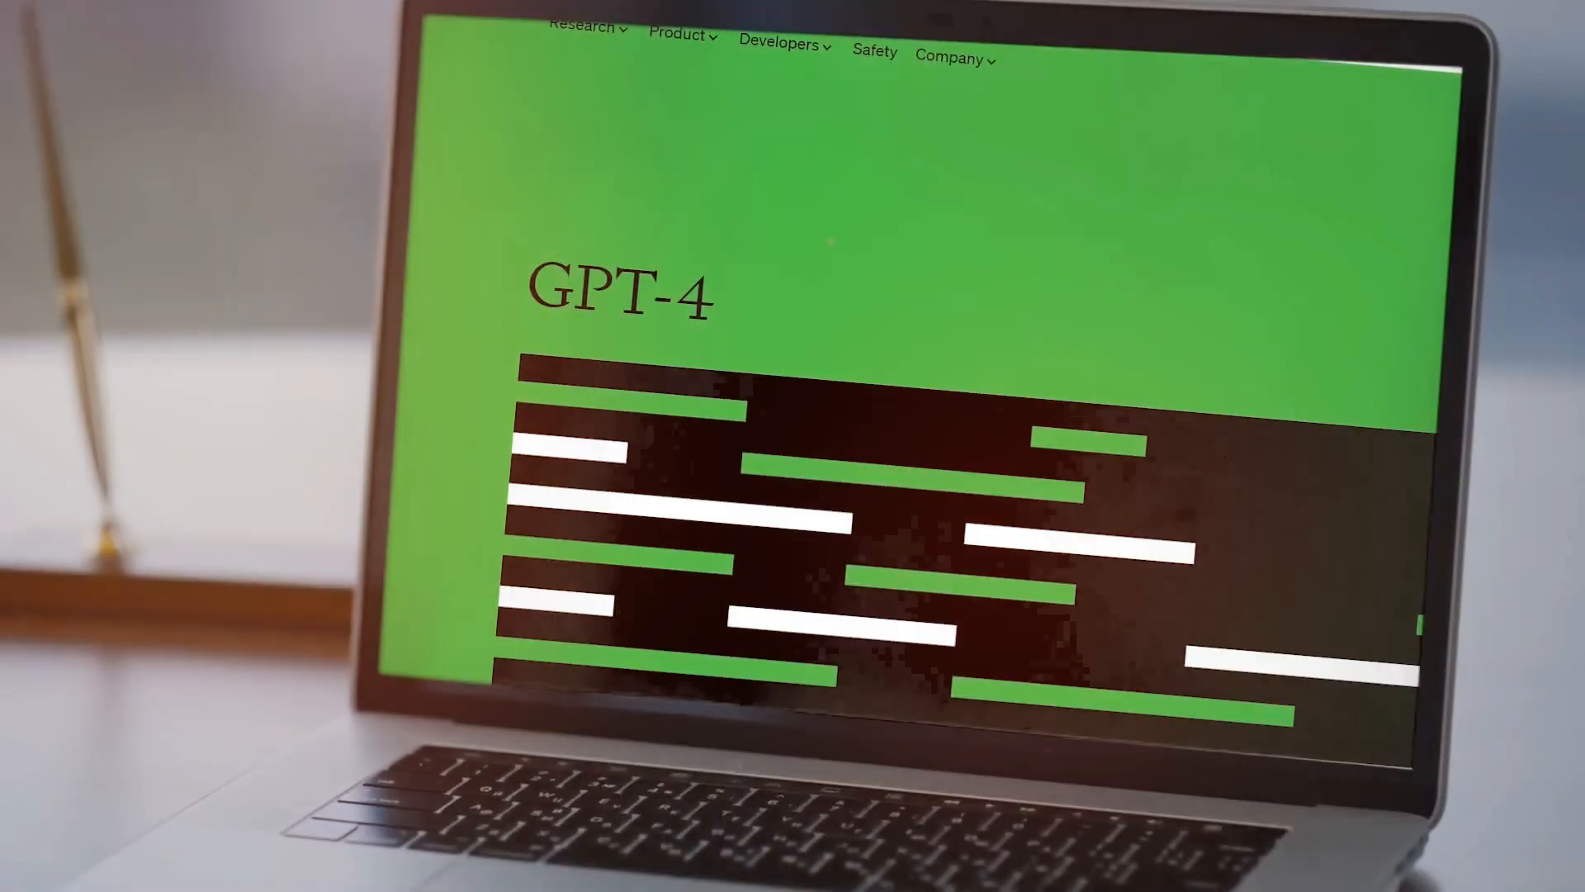
pyautogui.scroll(-3)
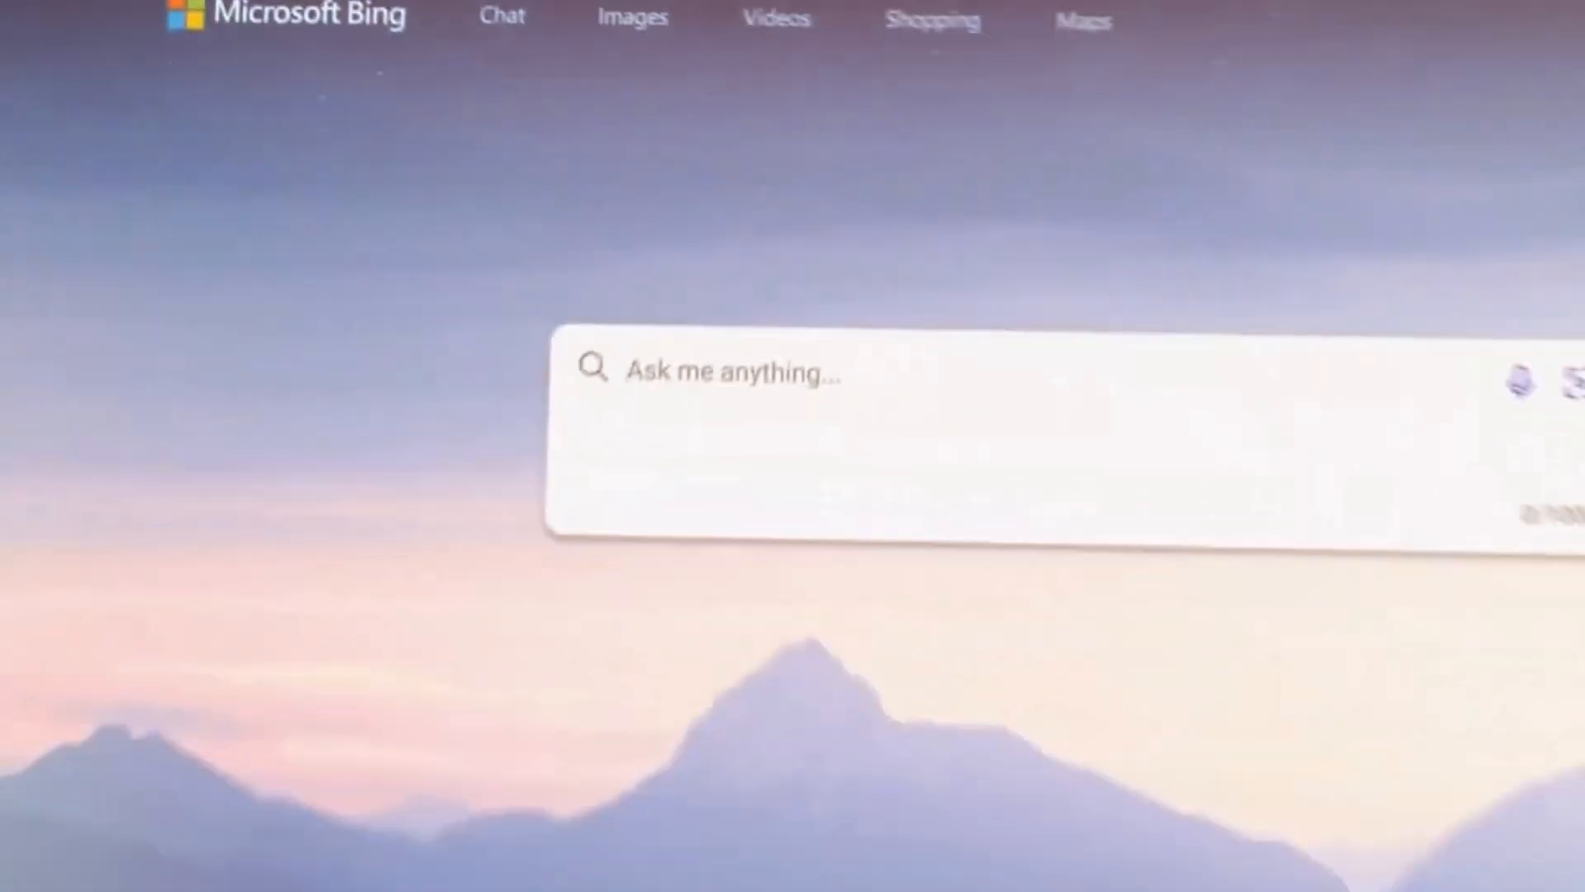
# Open the Bing Discover sidebar from the Edge toolbar
pyautogui.click(1036, 440)
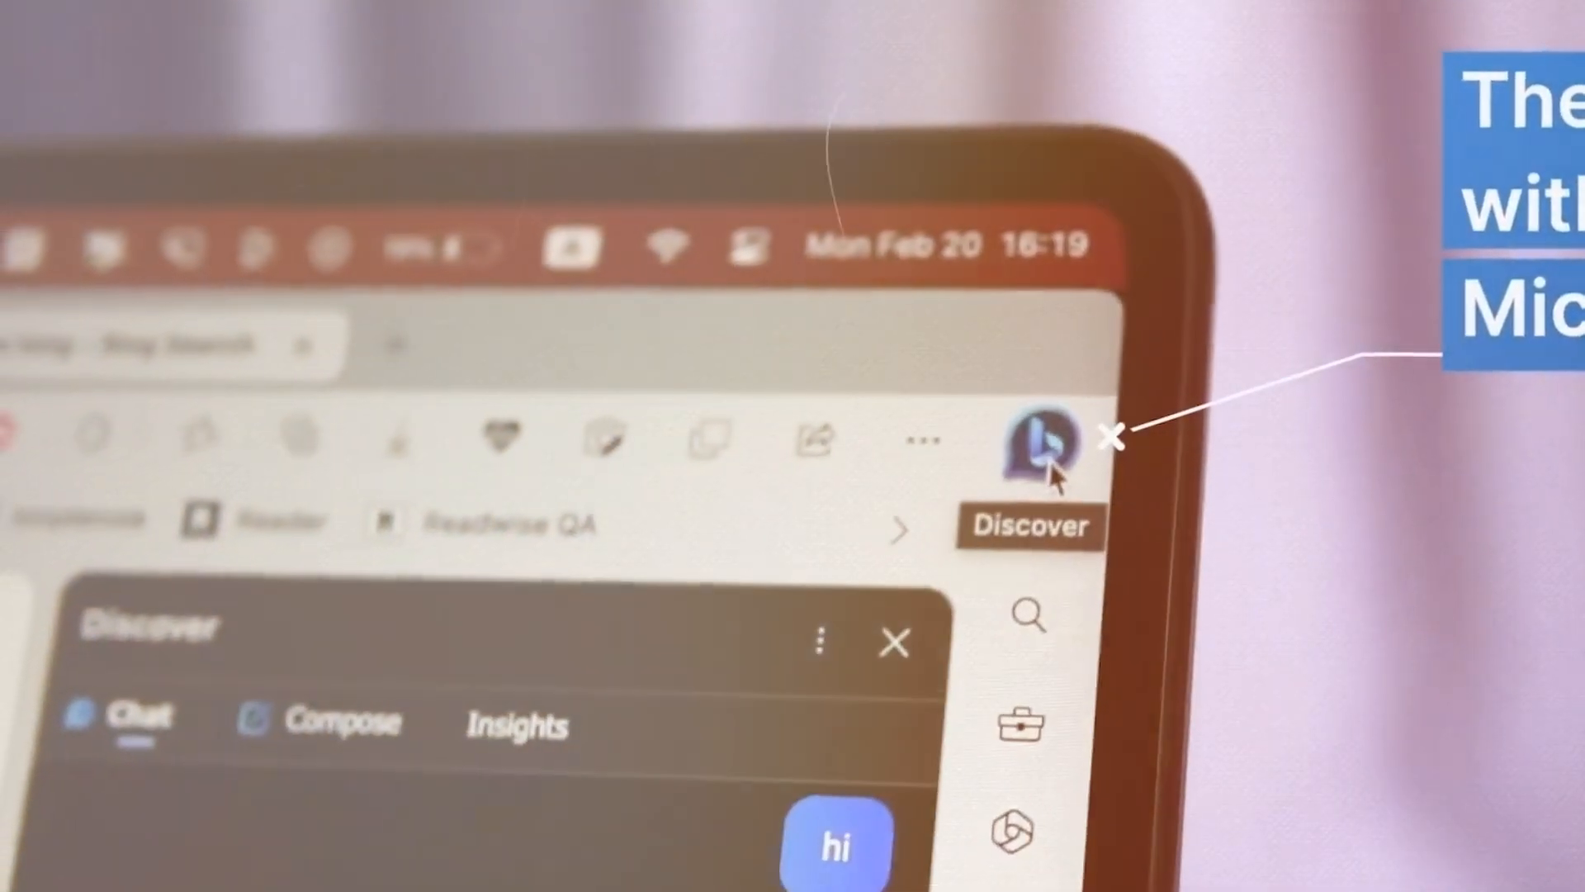